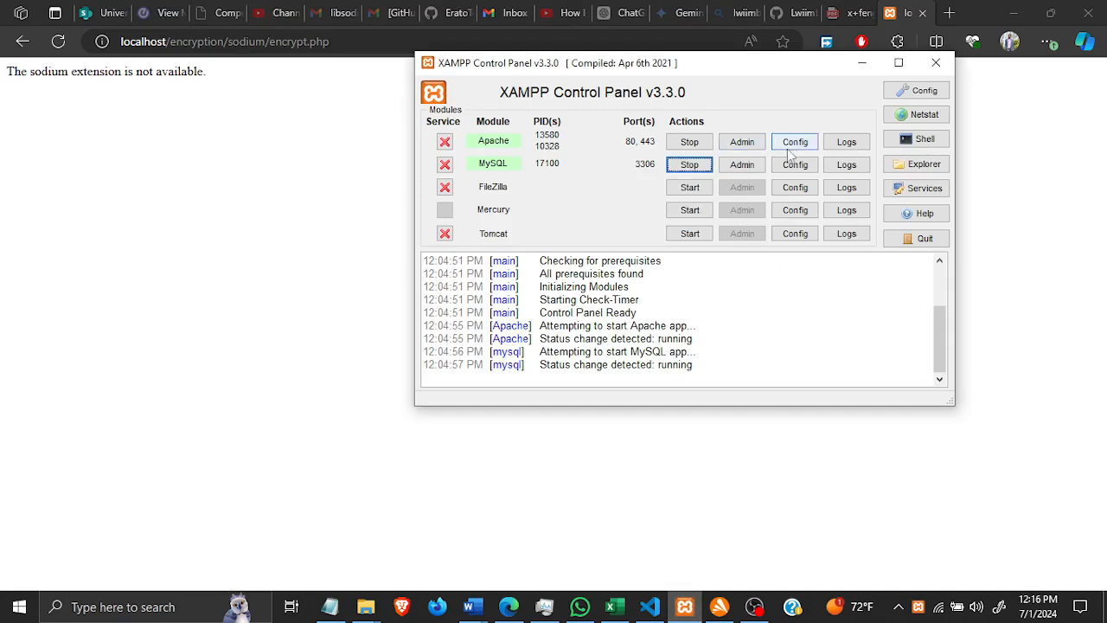
Stop Apache and open its php.ini configuration file in Notepad
left_click(794, 141)
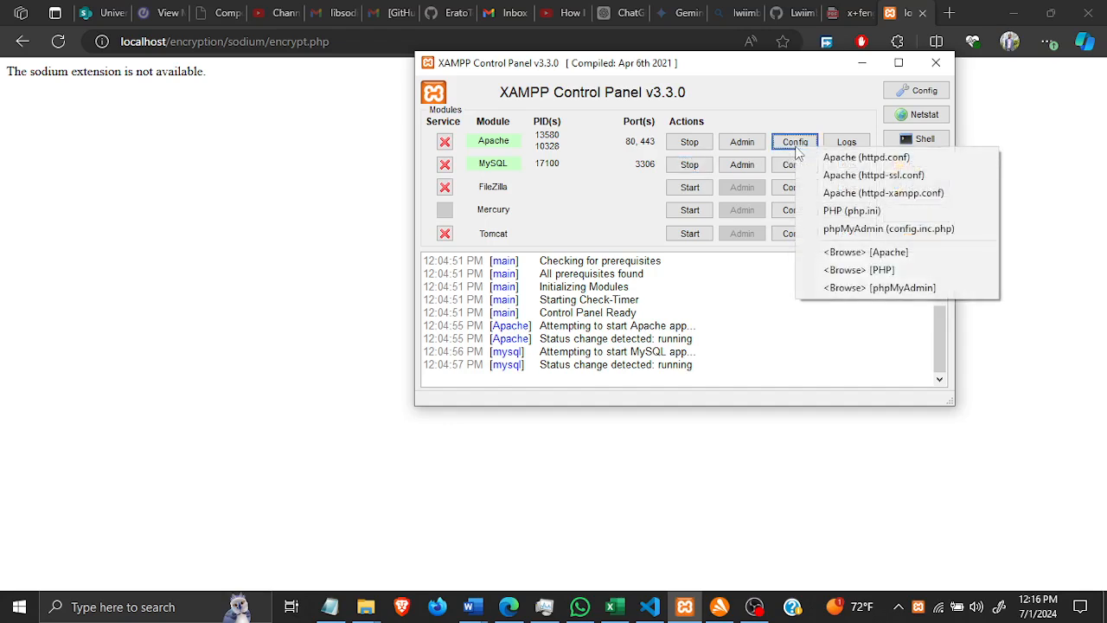
left_click(688, 141)
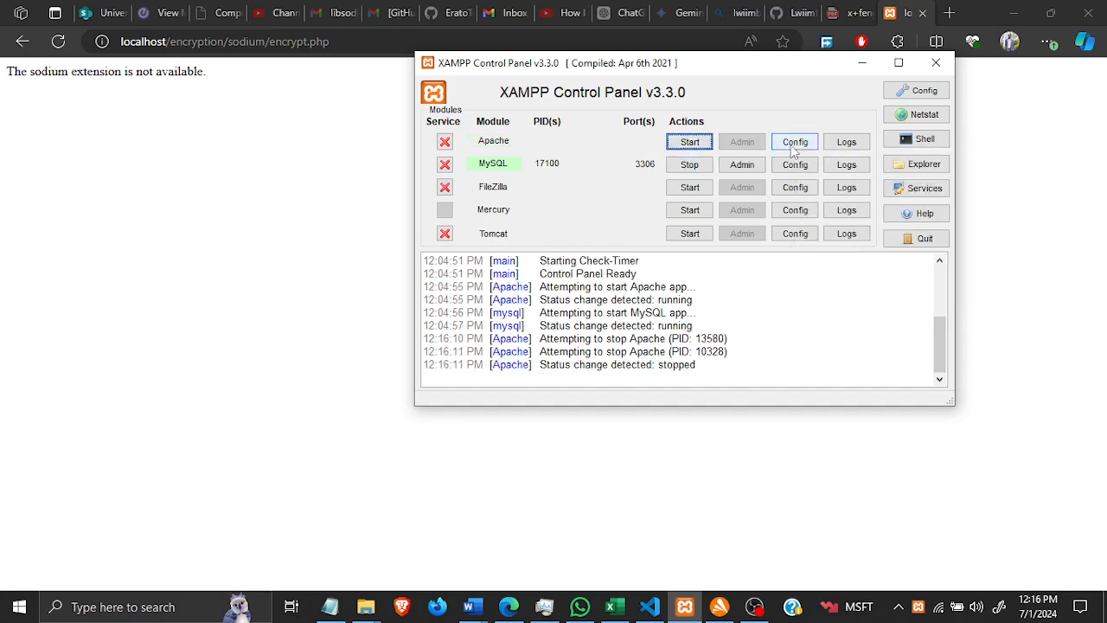
left_click(794, 141)
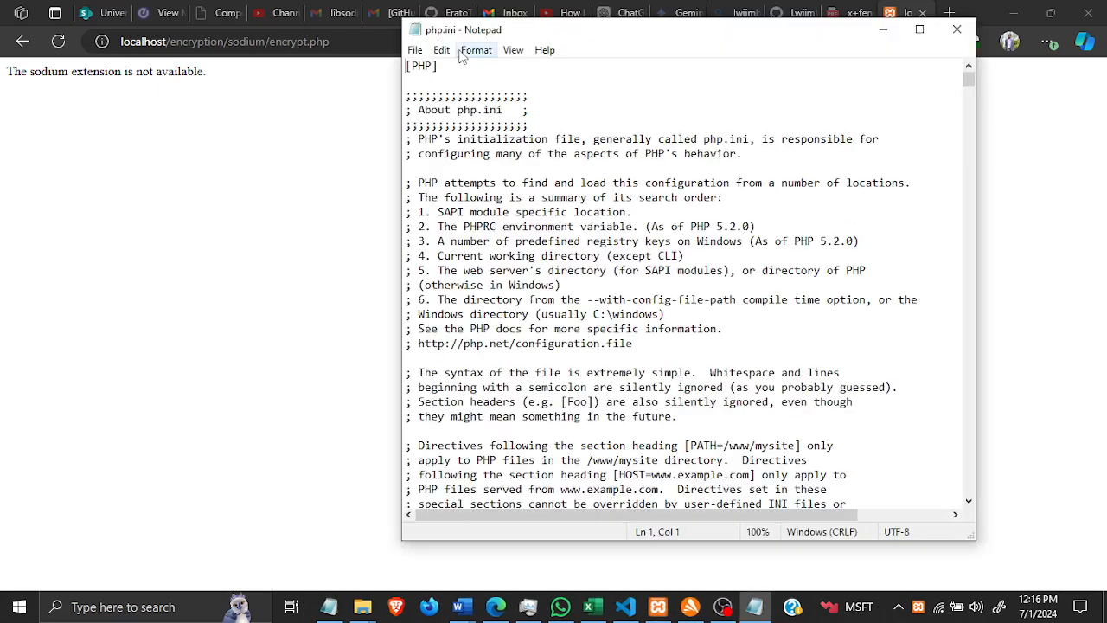
Find 'sodium' in php.ini and uncomment the extension=sodium line, then save and close
left_click(414, 49)
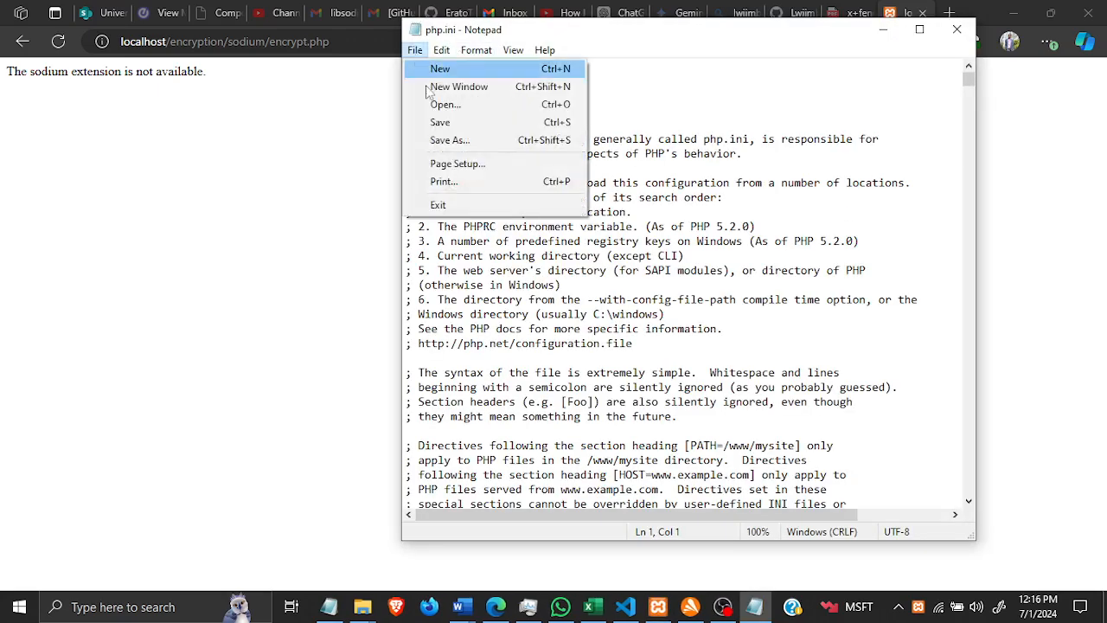
left_click(441, 49)
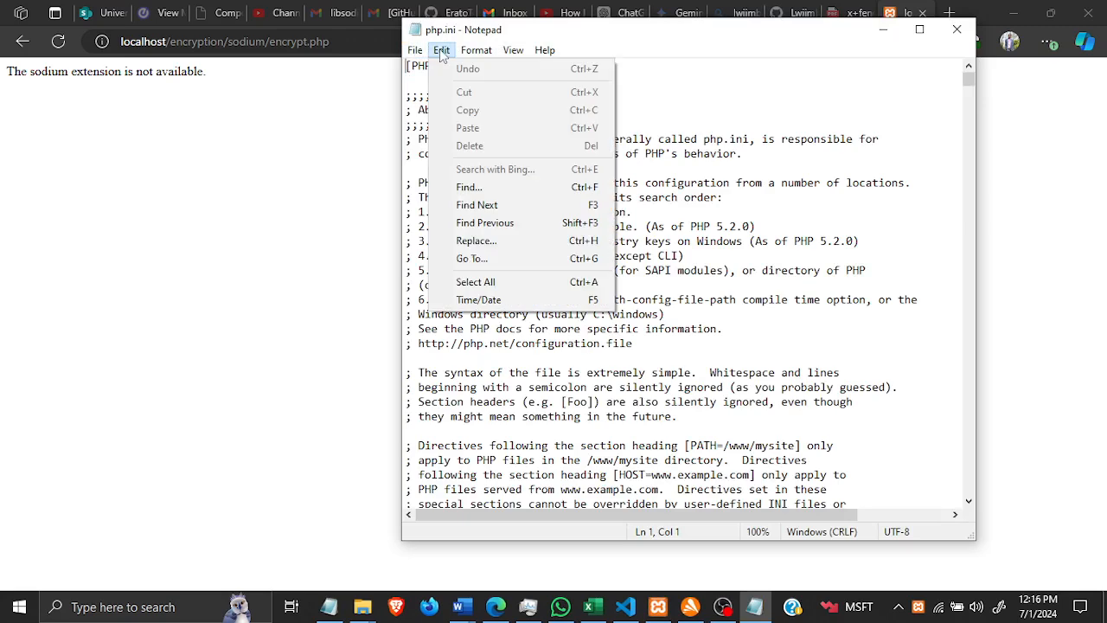
left_click(469, 187)
type("sodium")
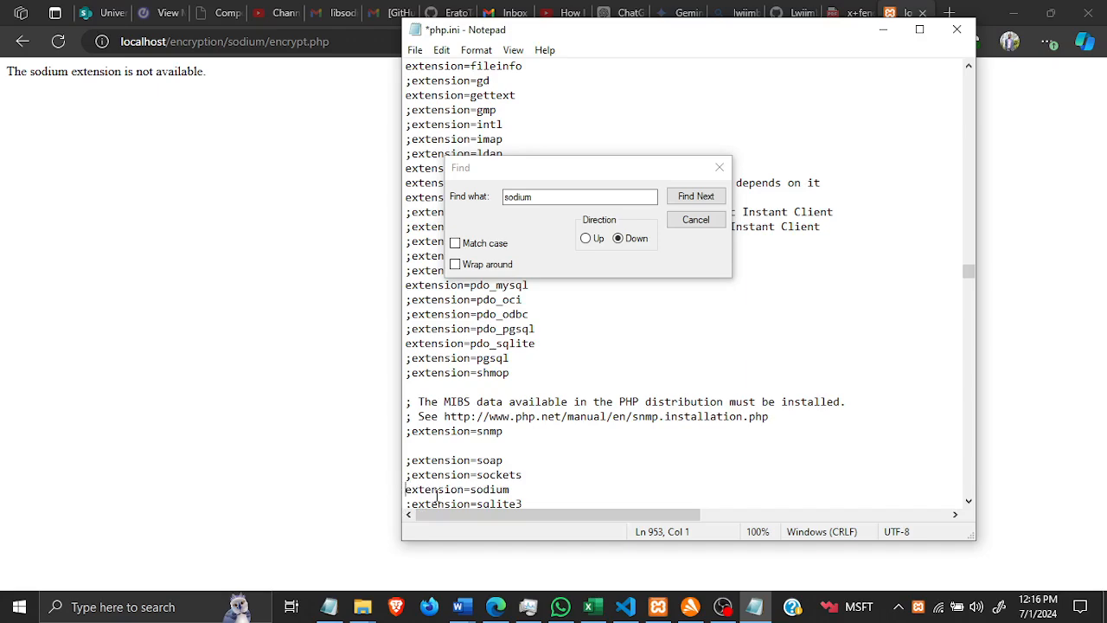
left_click(695, 219)
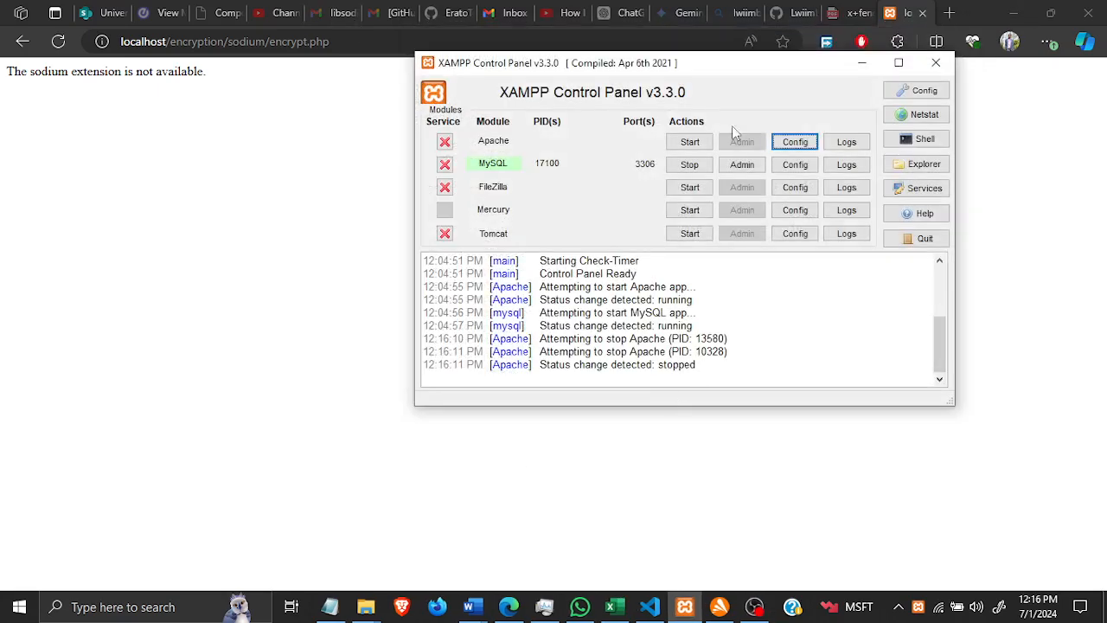
Start Apache with the updated settings and open the C:\xampp folder via Explorer
left_click(688, 141)
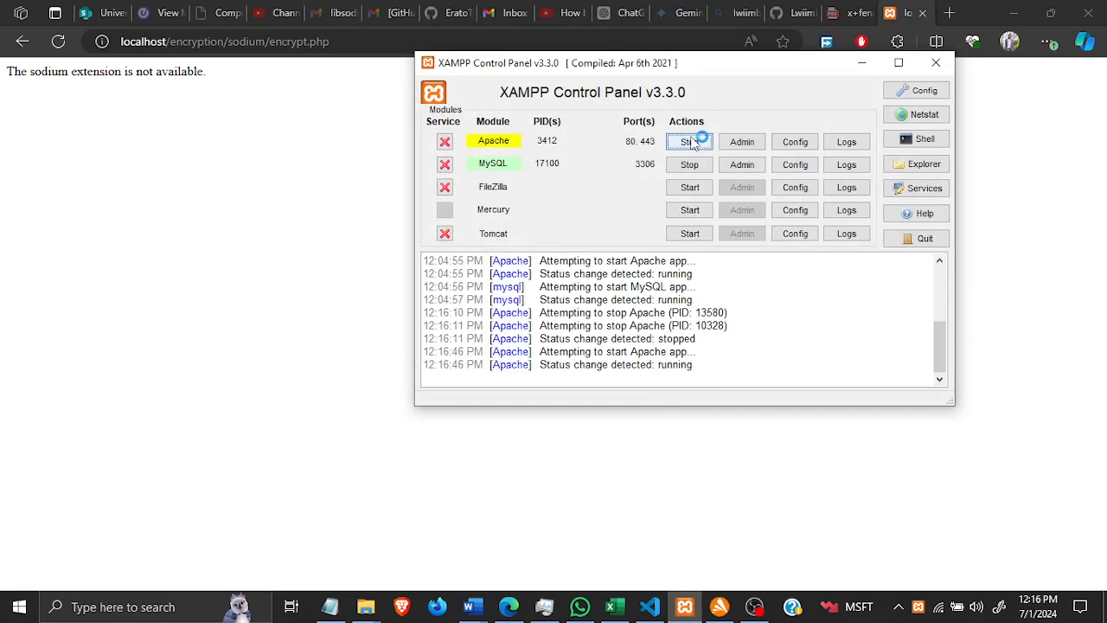
left_click(688, 141)
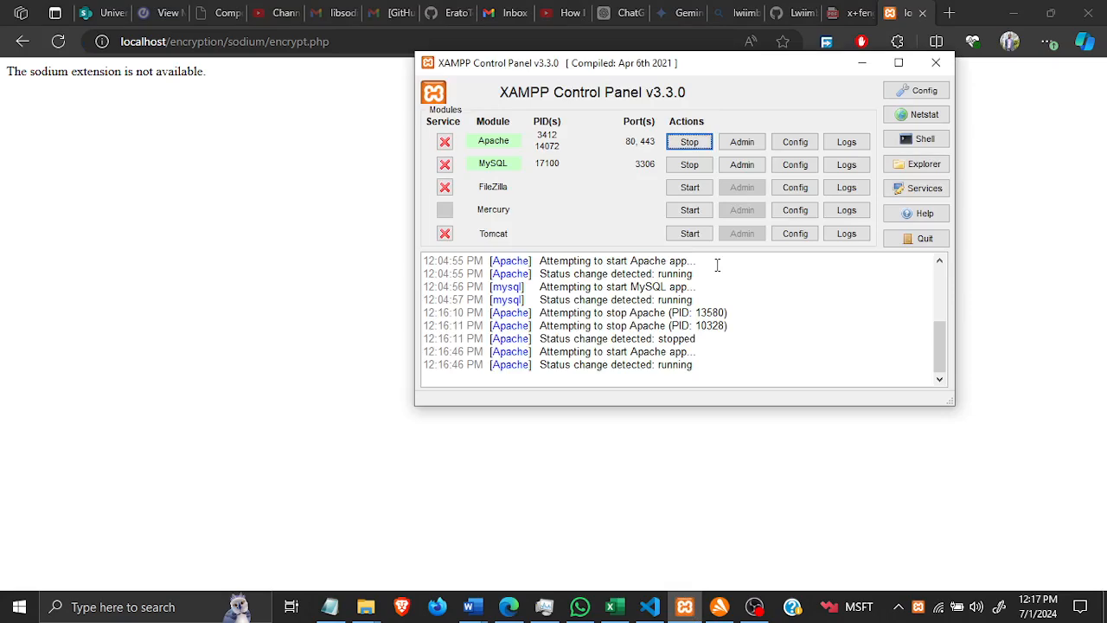
mouse_move(944, 164)
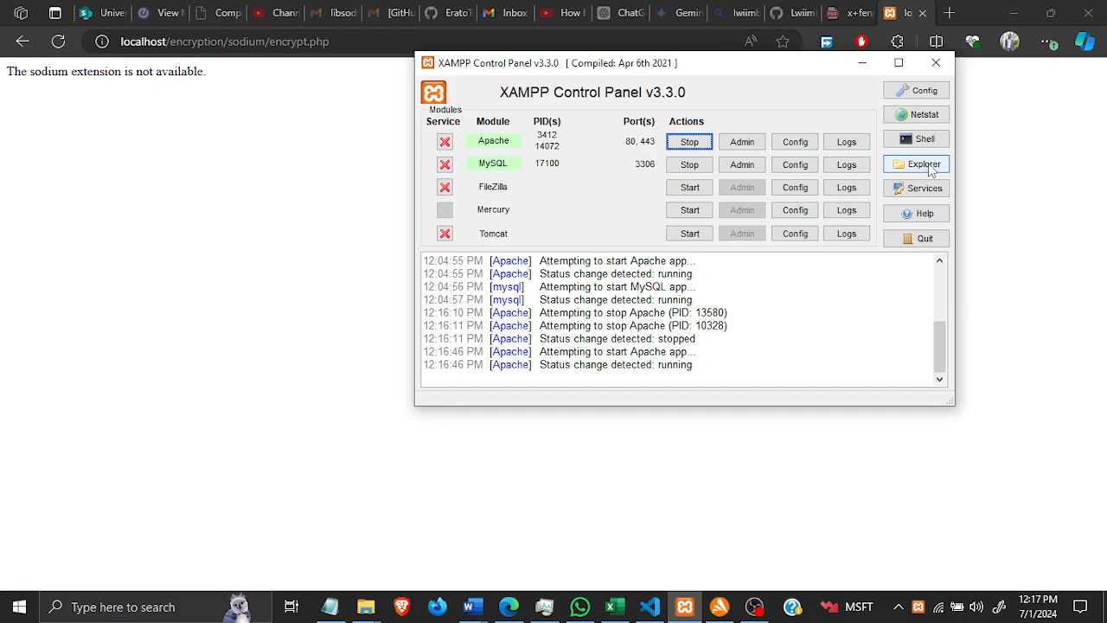
left_click(916, 164)
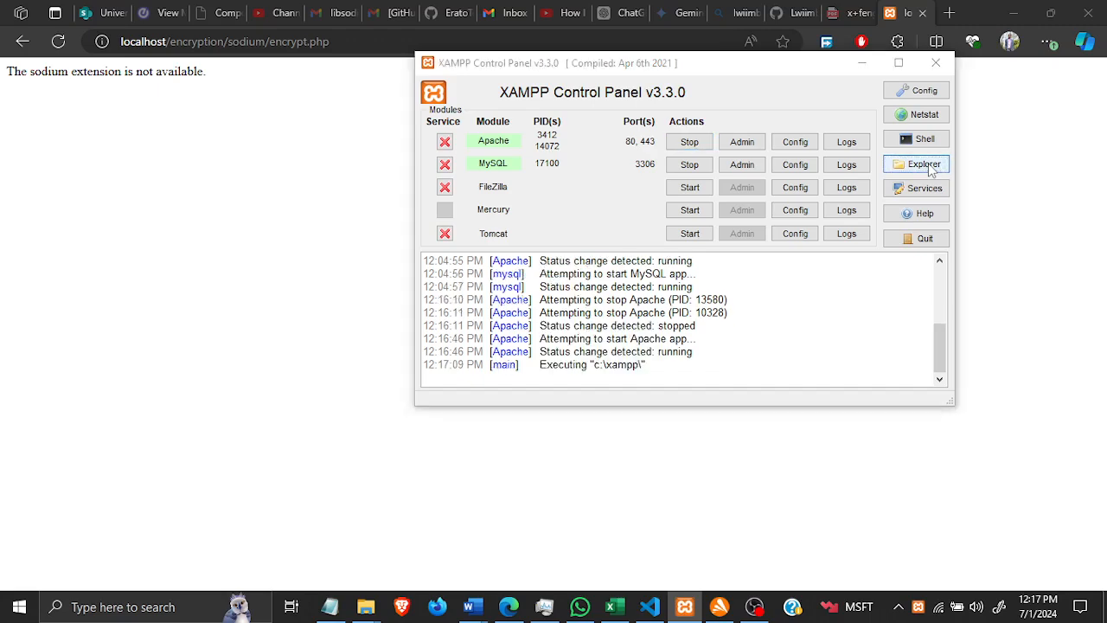
left_click(916, 164)
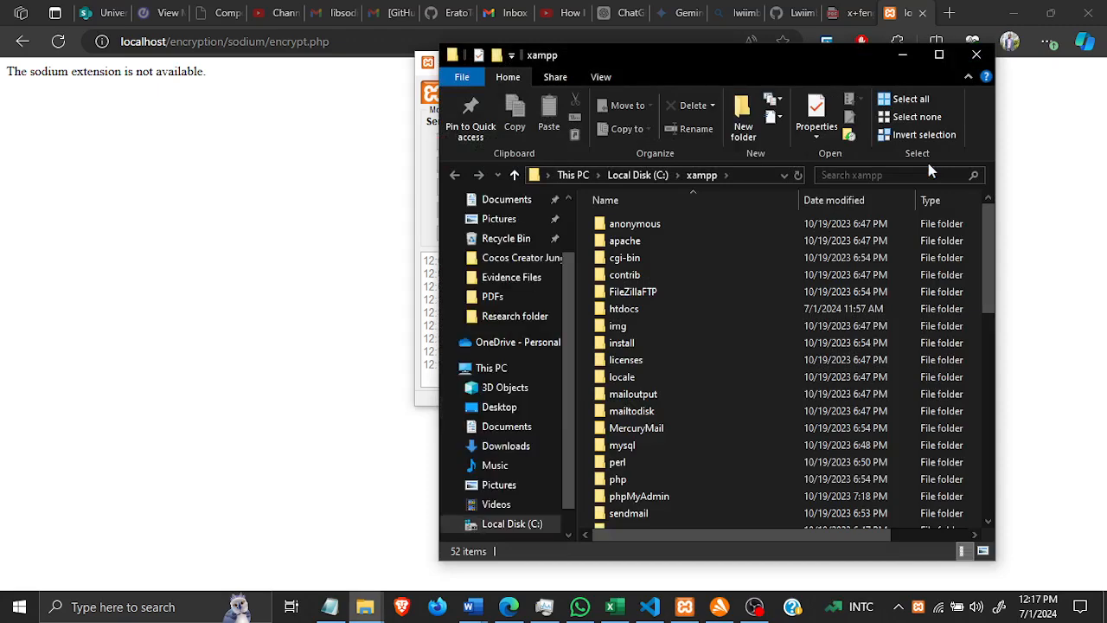
mouse_move(874, 79)
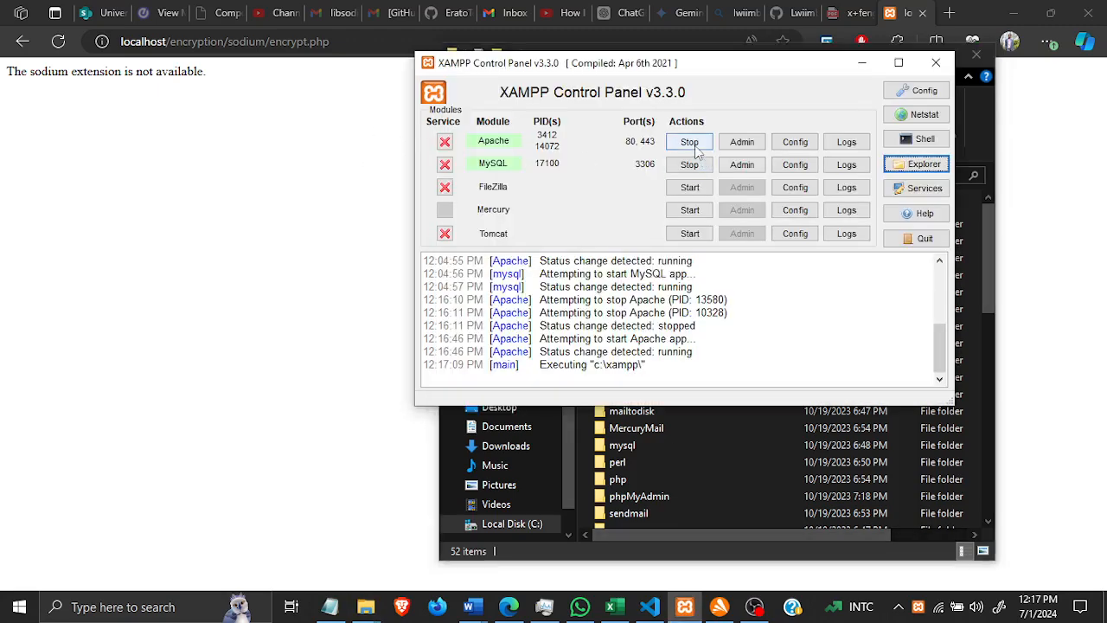
left_click(689, 141)
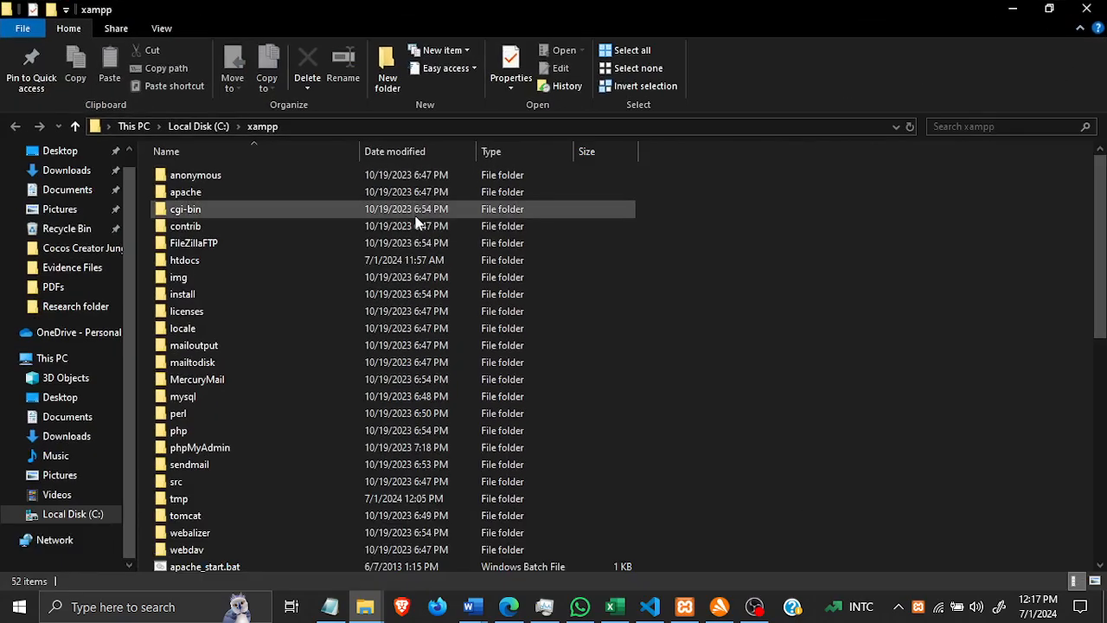
Browse the C:\xampp listing and locate the php folder
left_click(187, 311)
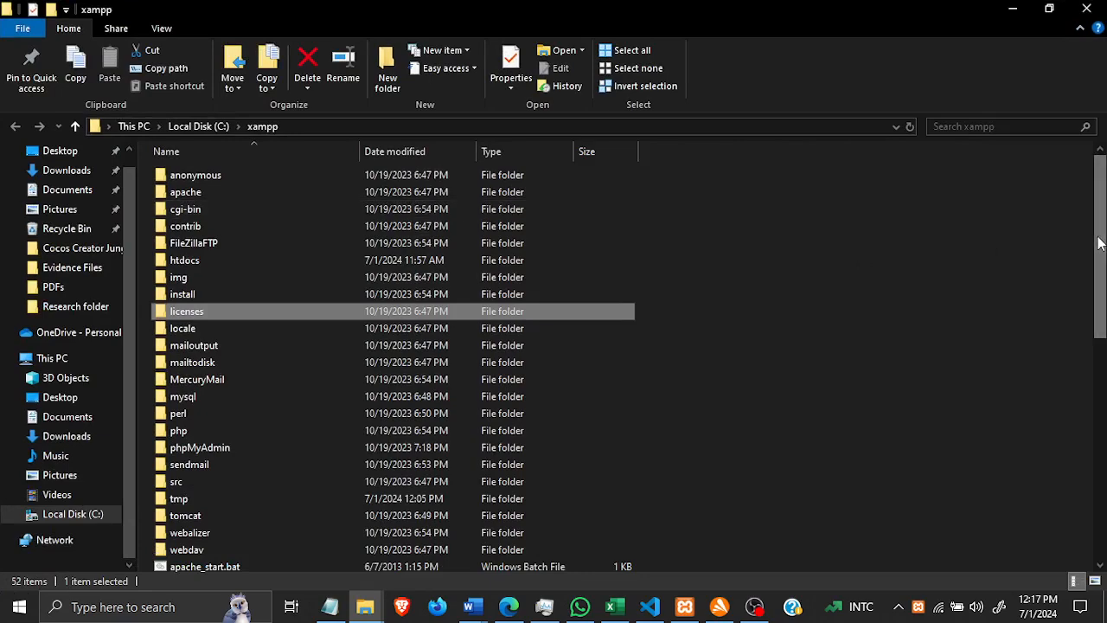
scroll("down", 3)
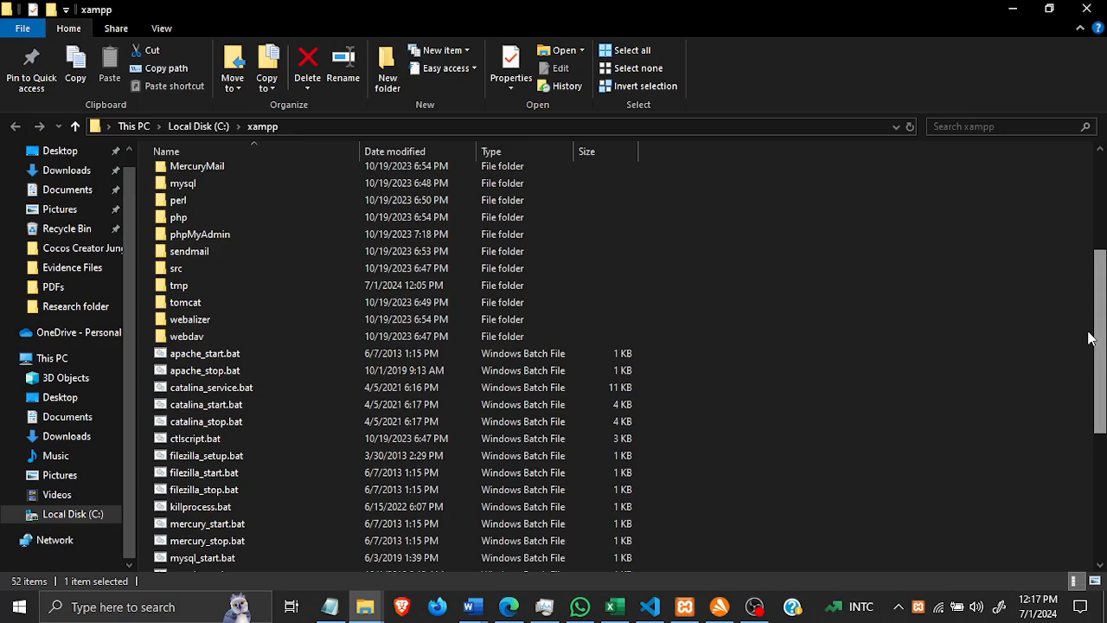
scroll("up", 3)
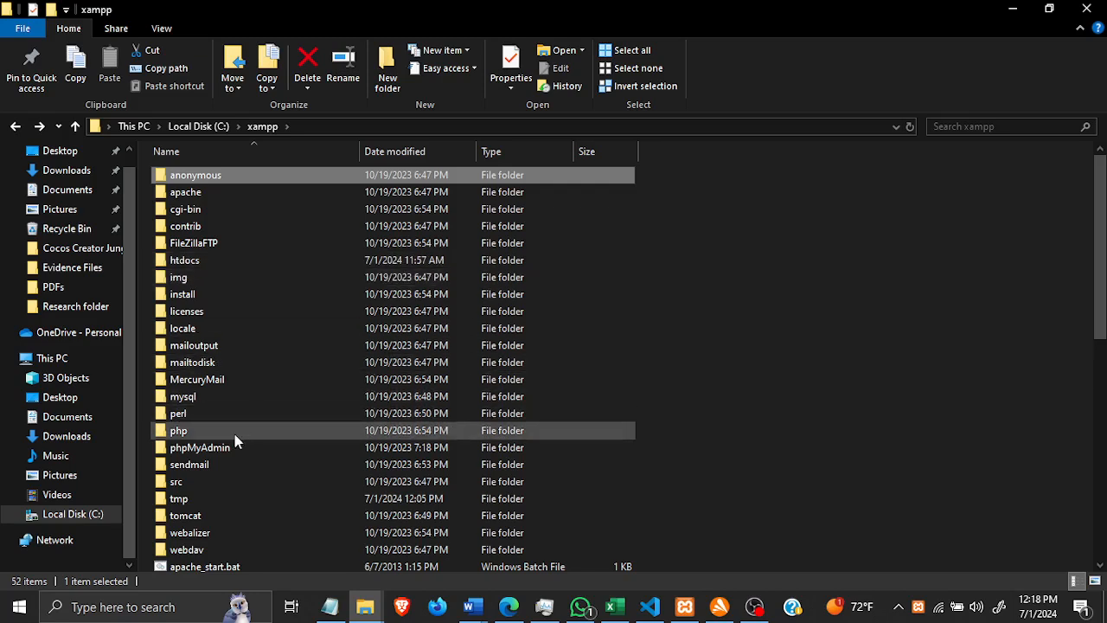
left_click(179, 430)
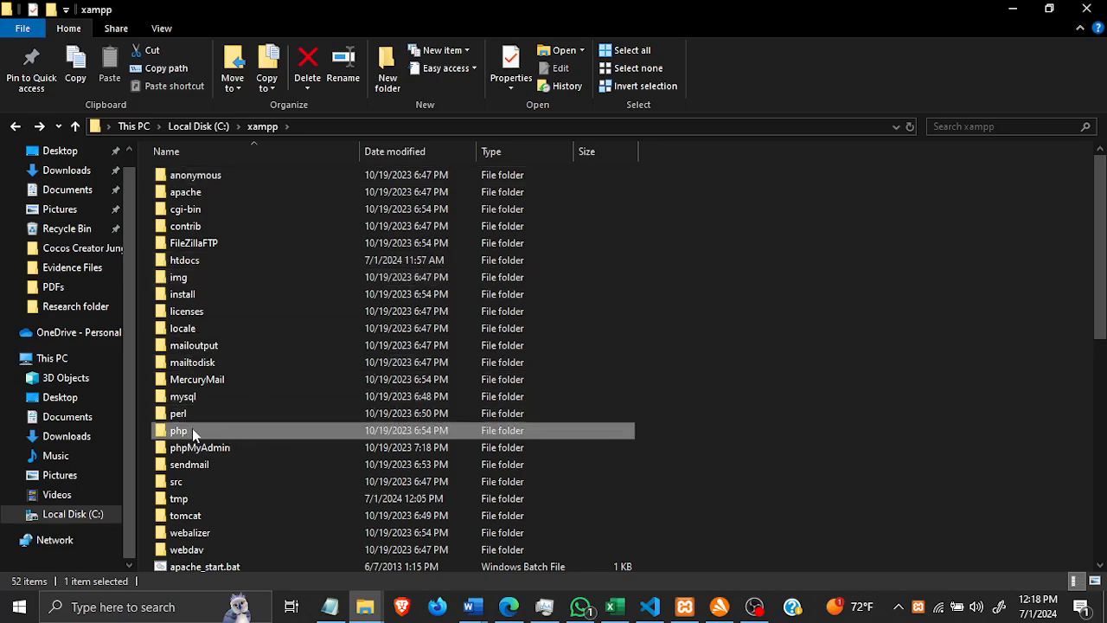
Copy libsodium.dll from xampp\php and return to the xampp folder
double_click(178, 429)
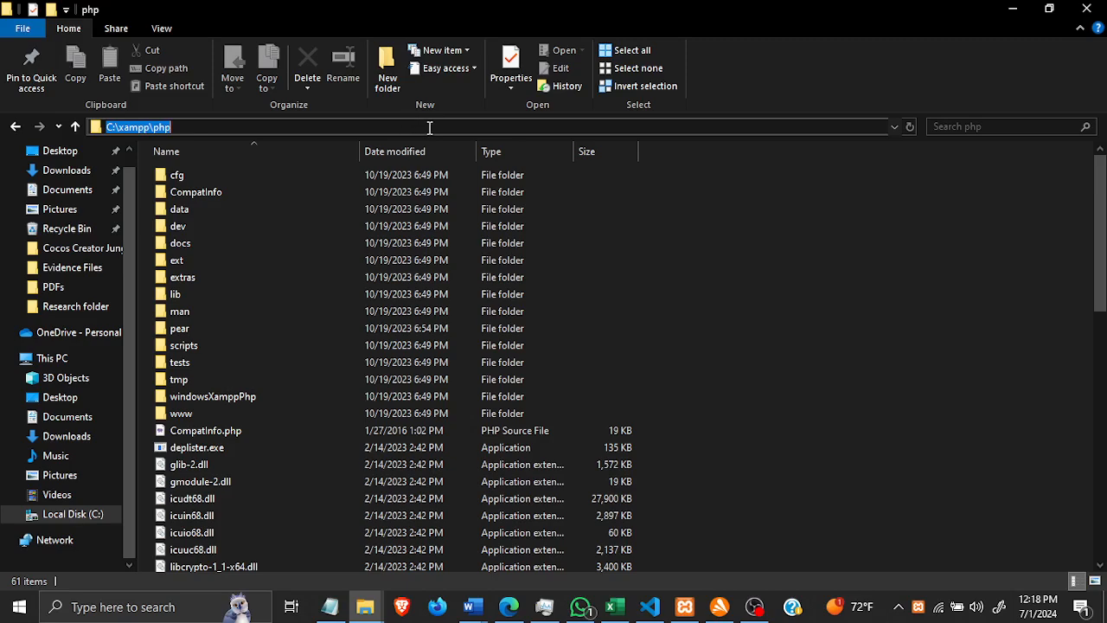
left_click(200, 480)
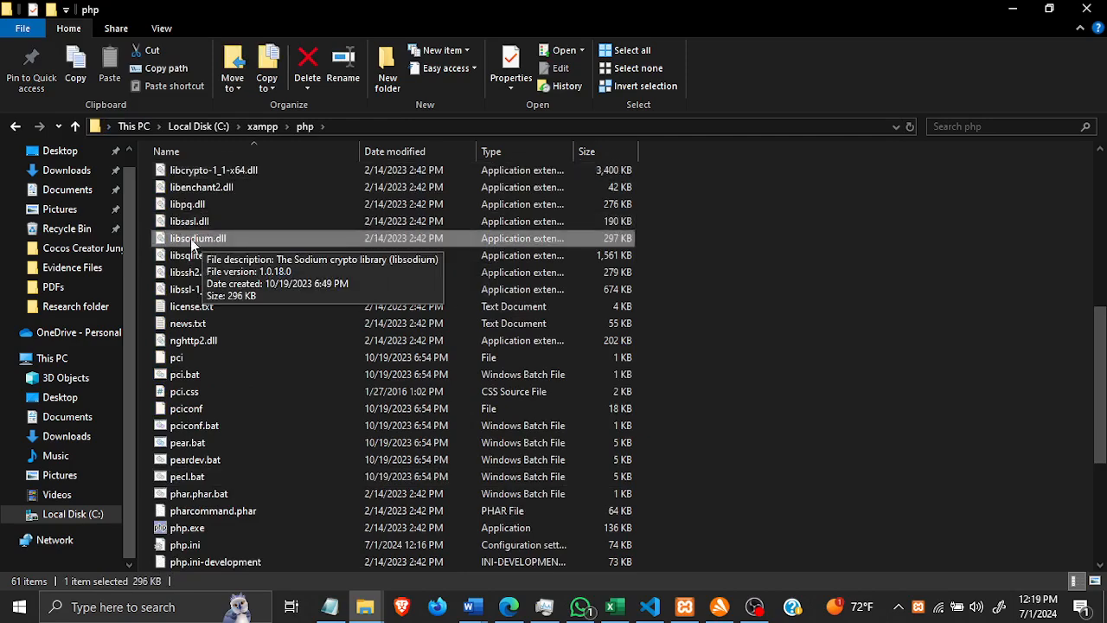
mouse_move(214, 249)
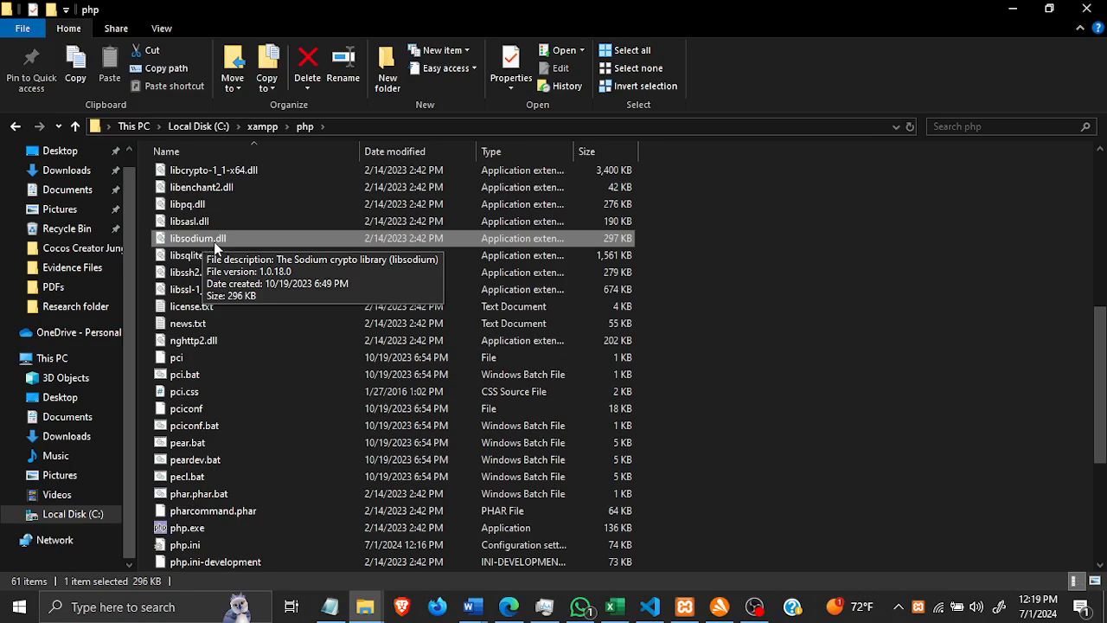
mouse_move(392, 255)
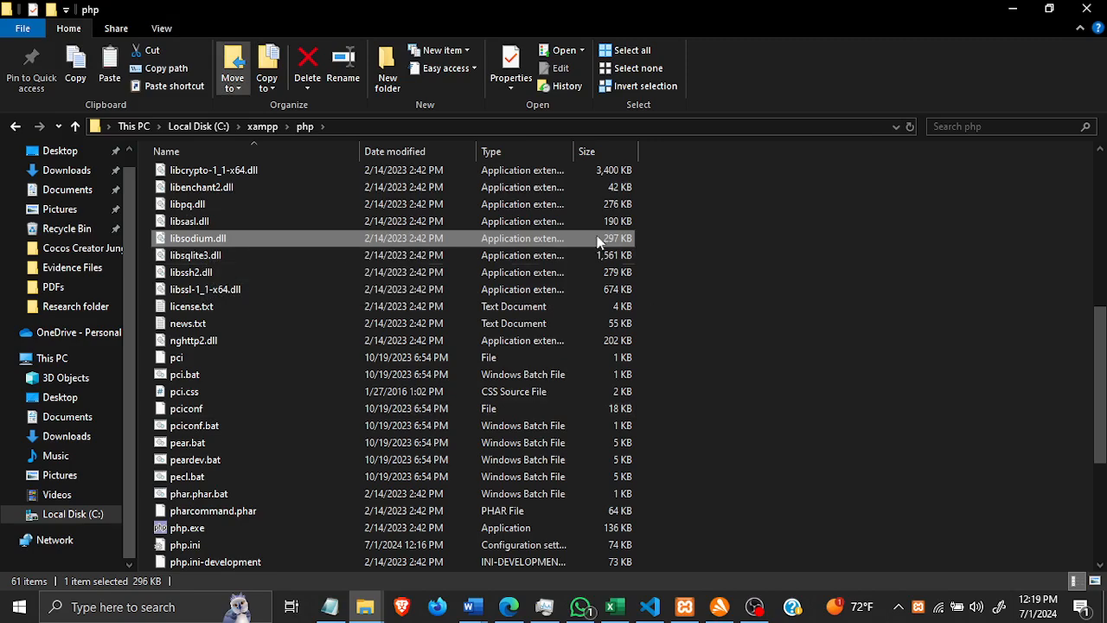
right_click(197, 238)
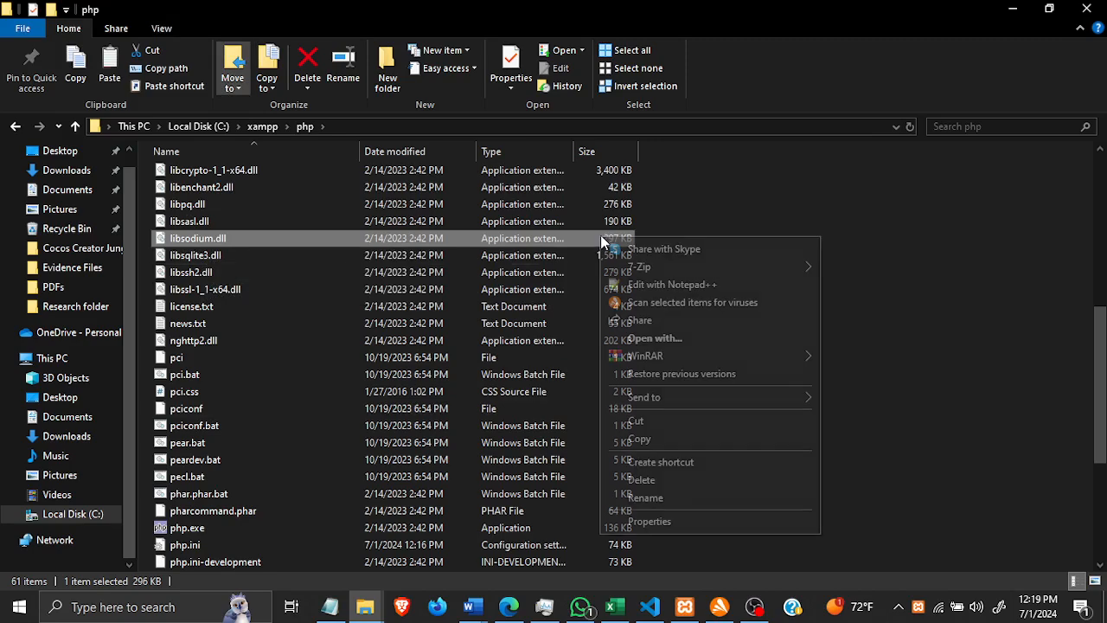
left_click(640, 444)
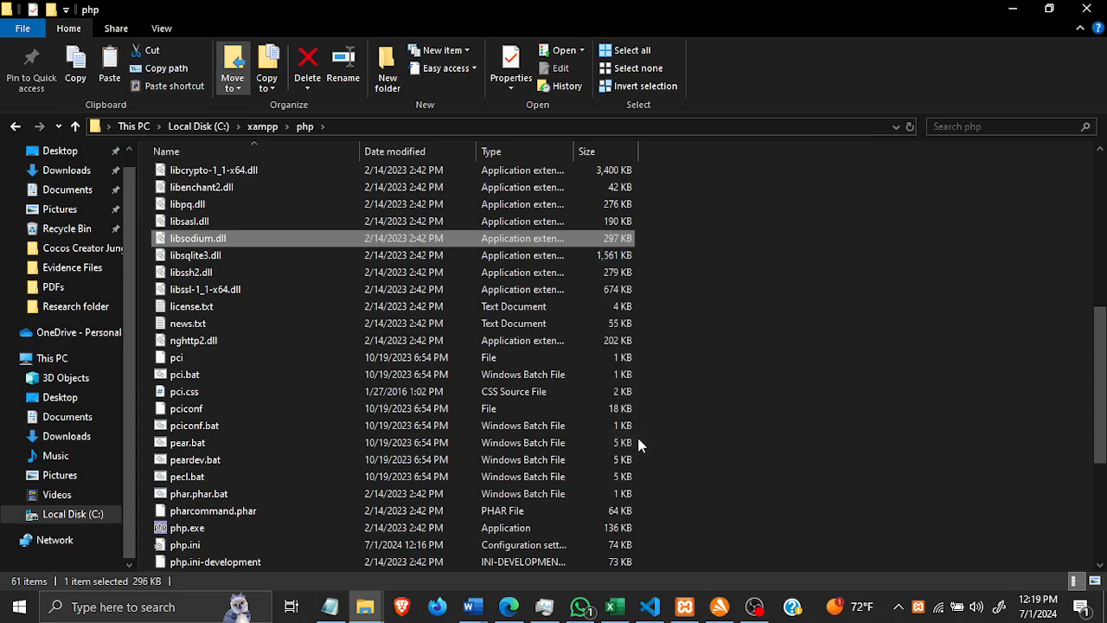
left_click(262, 126)
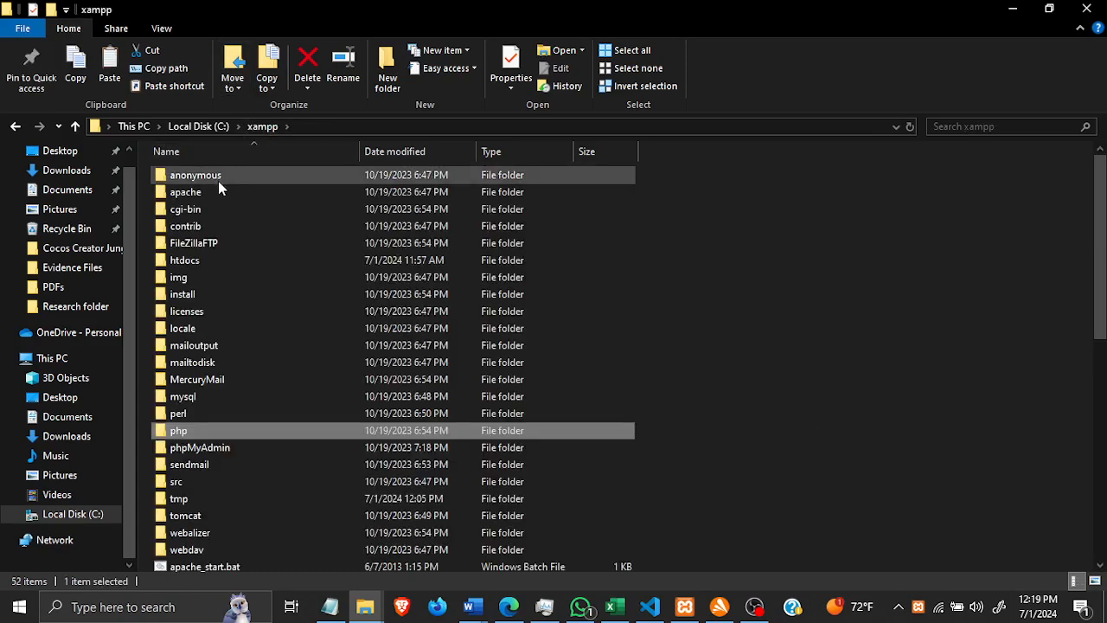
Paste libsodium.dll into apache\bin and start Apache again from the control panel
double_click(185, 191)
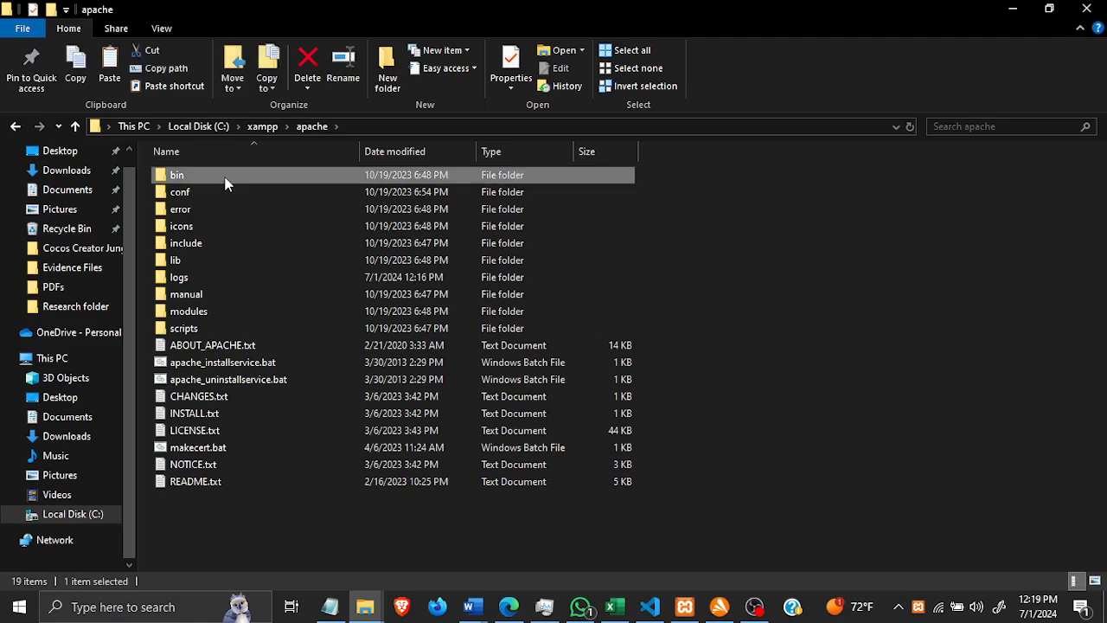
double_click(178, 175)
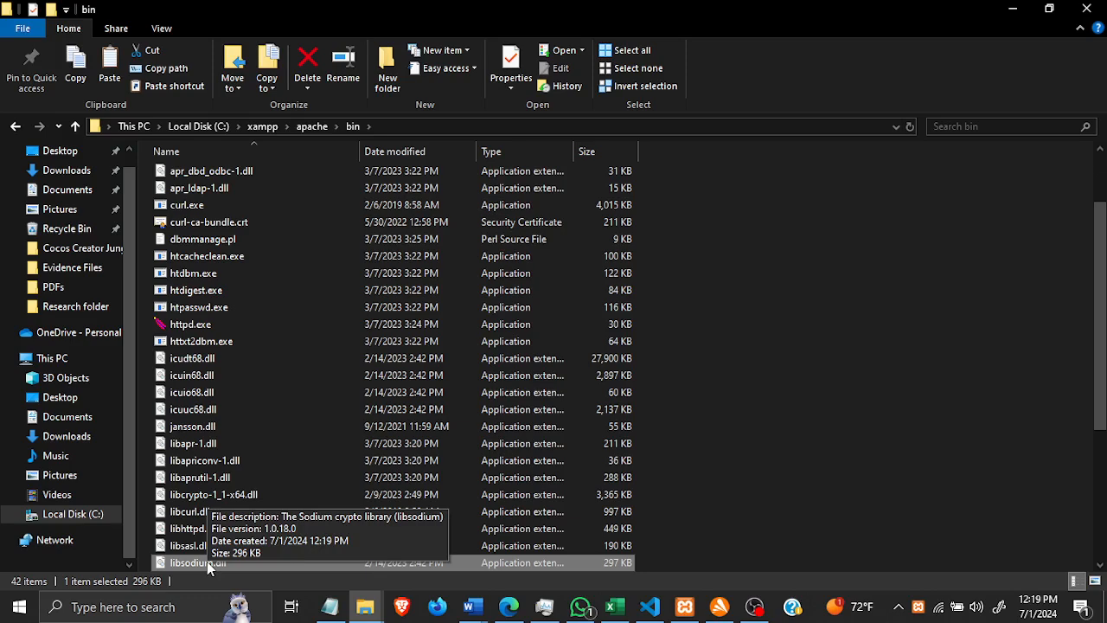
mouse_move(674, 563)
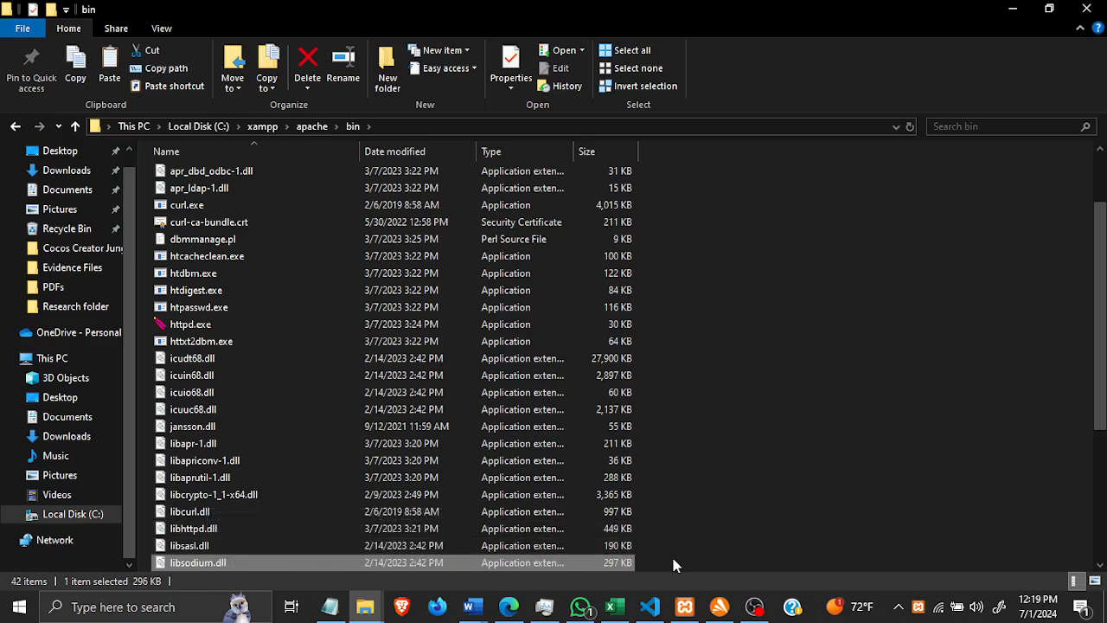
left_click(684, 607)
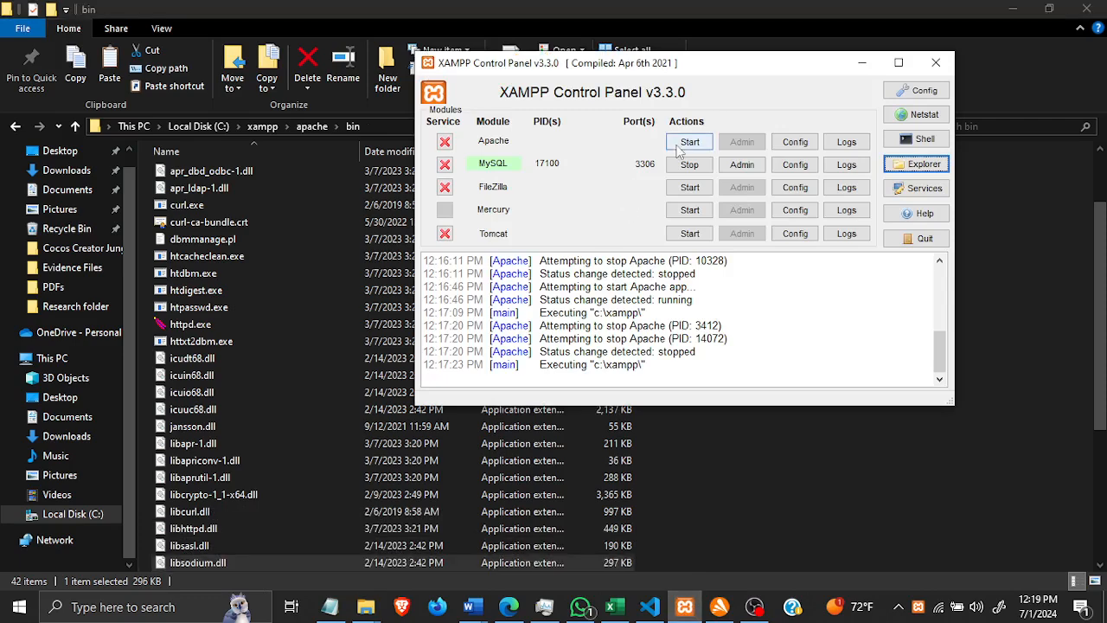
left_click(688, 141)
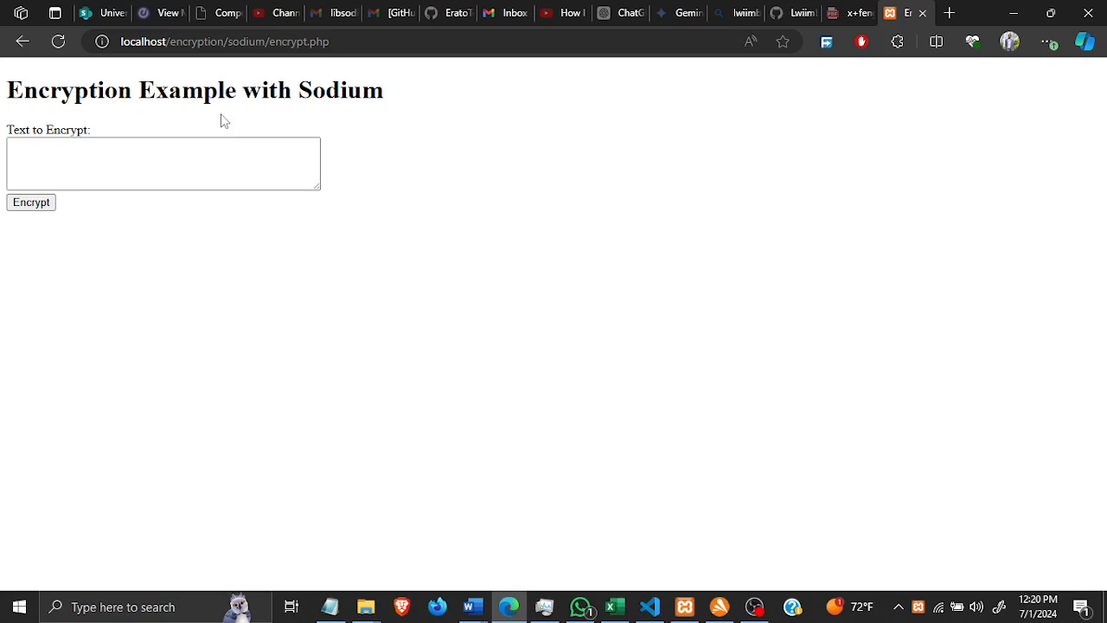
mouse_move(294, 76)
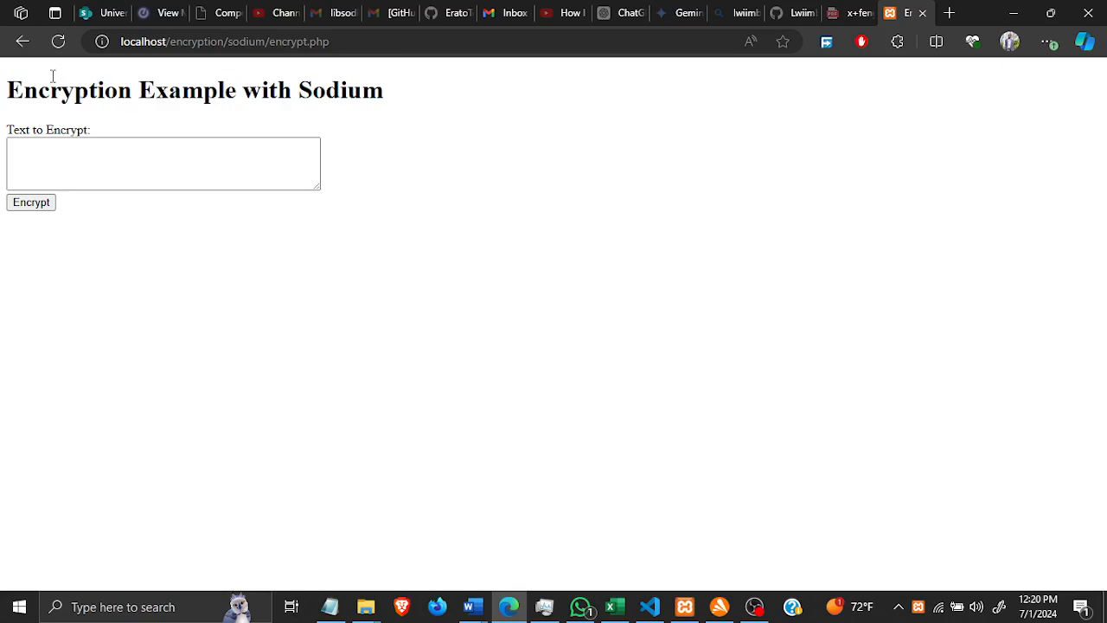
mouse_move(720, 435)
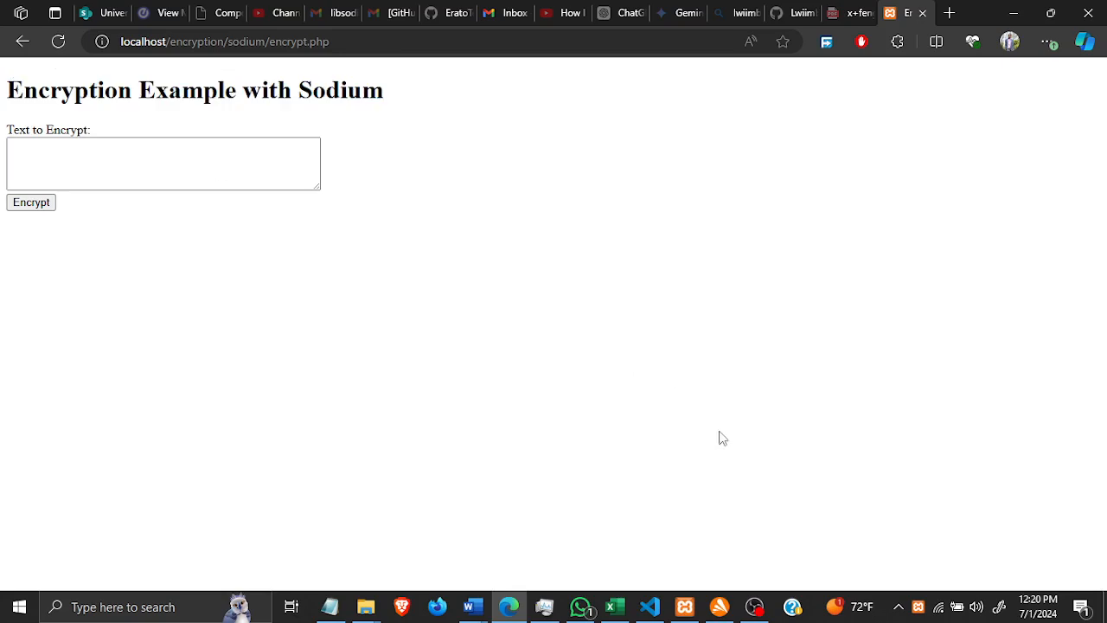